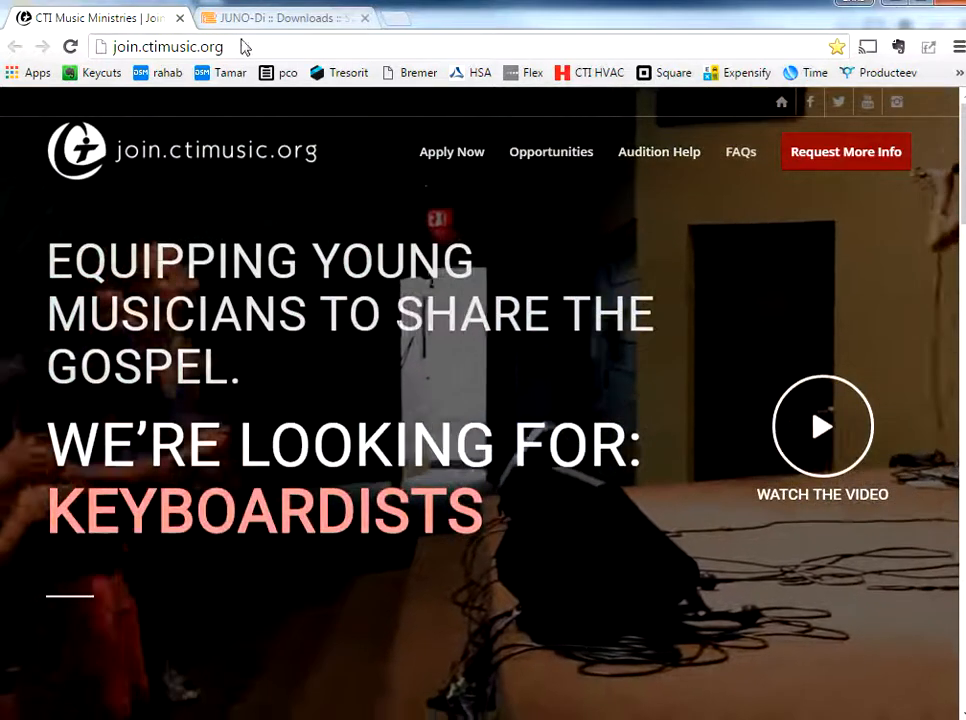
Step: Open Roland's JUNO-Di Downloads support page and scroll to the Windows Editor/Librarian download
click(168, 46)
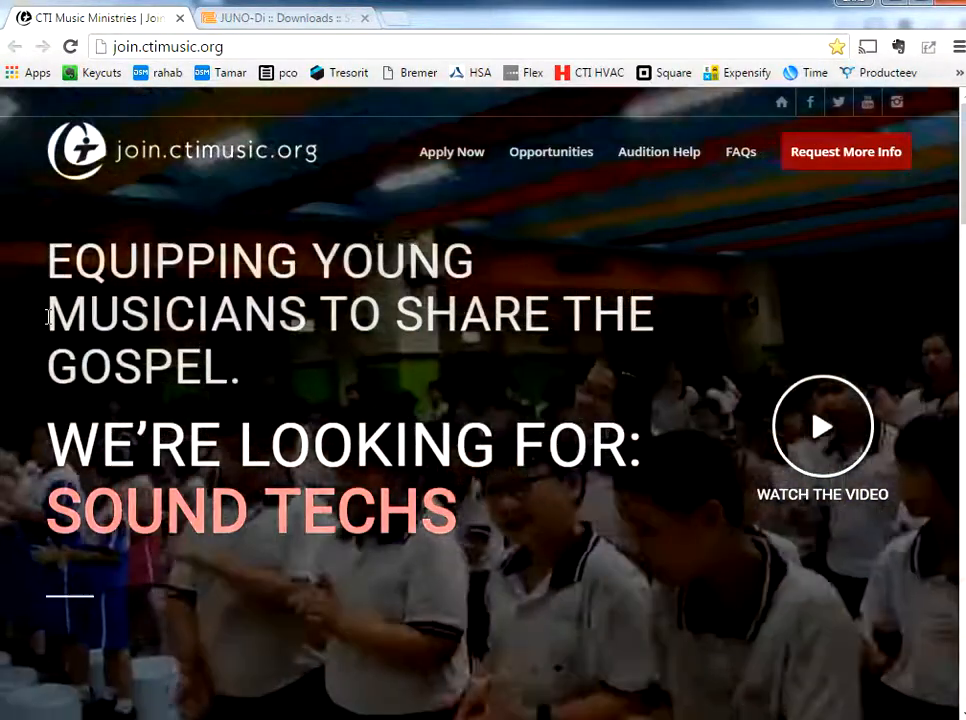
click(285, 18)
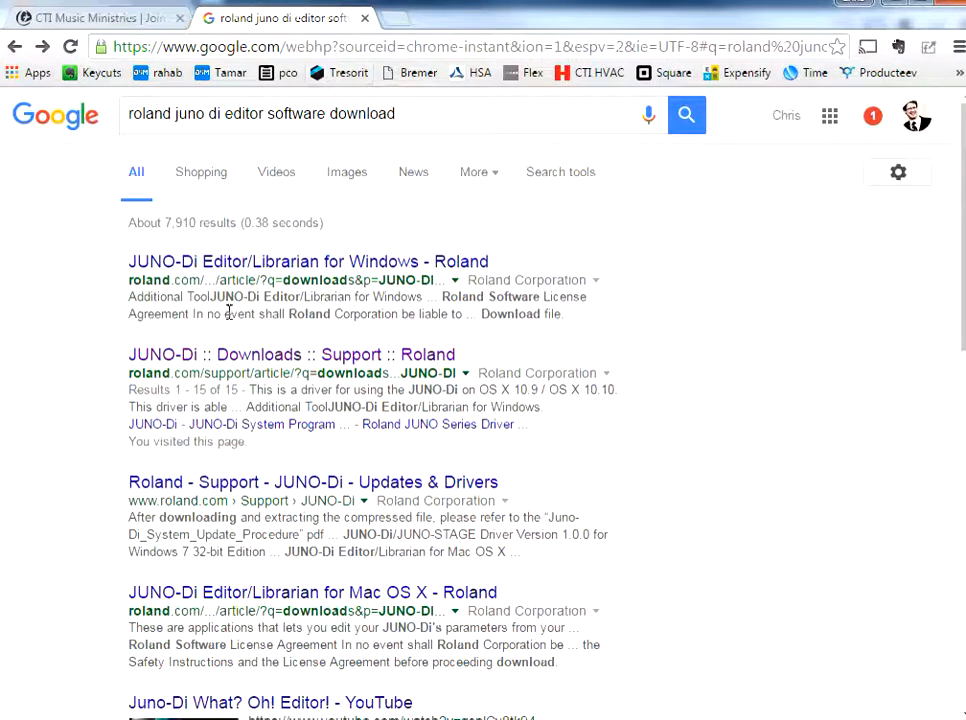
click(290, 354)
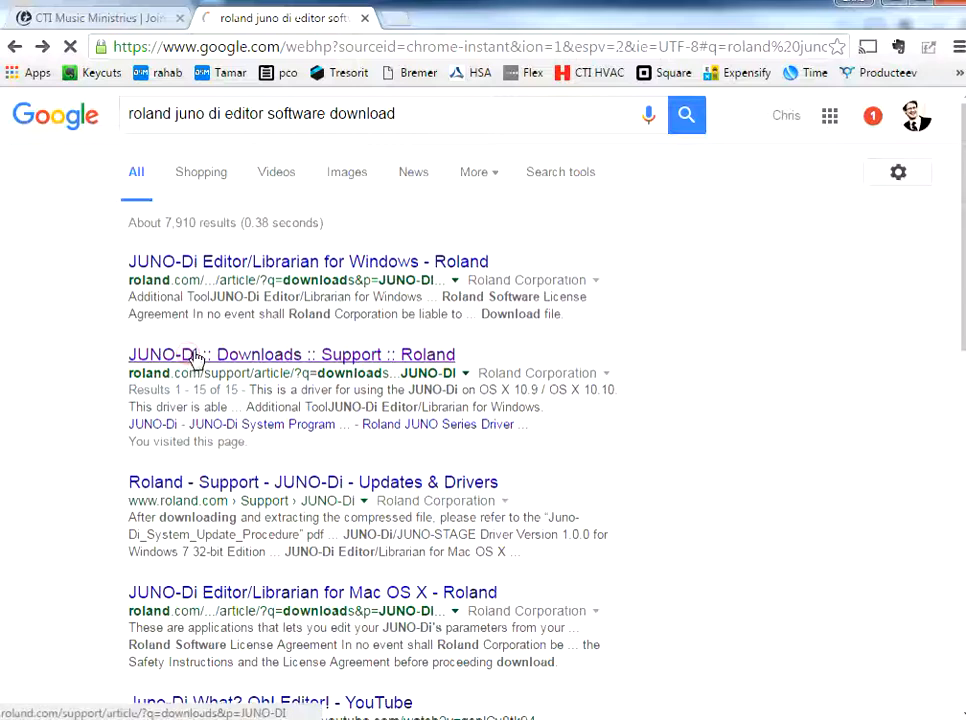
click(291, 354)
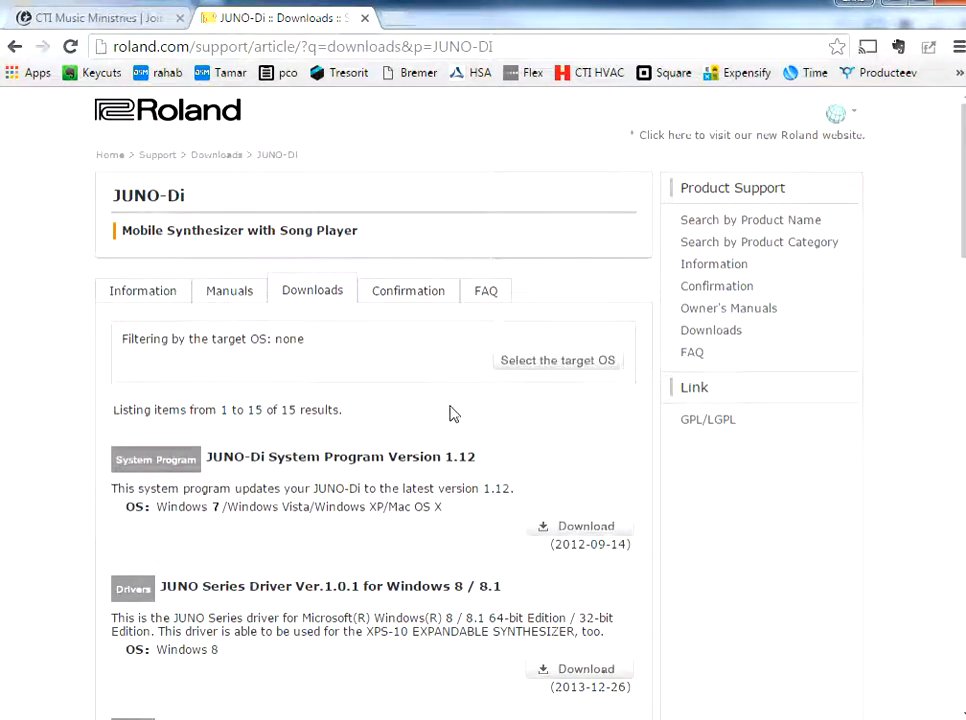
scroll(down, 3)
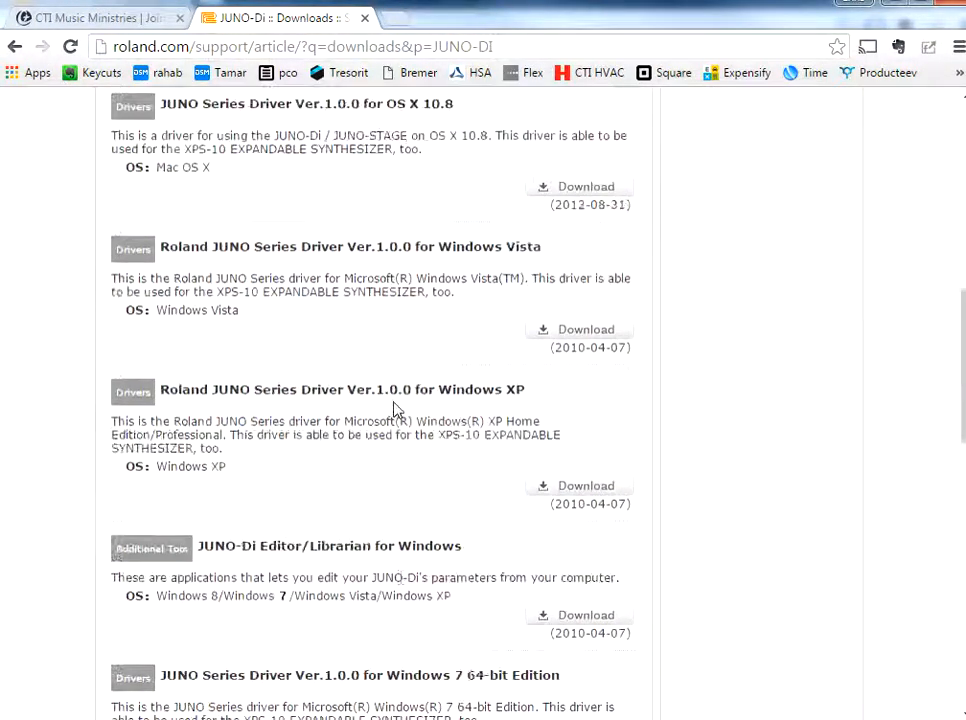
scroll(down, 3)
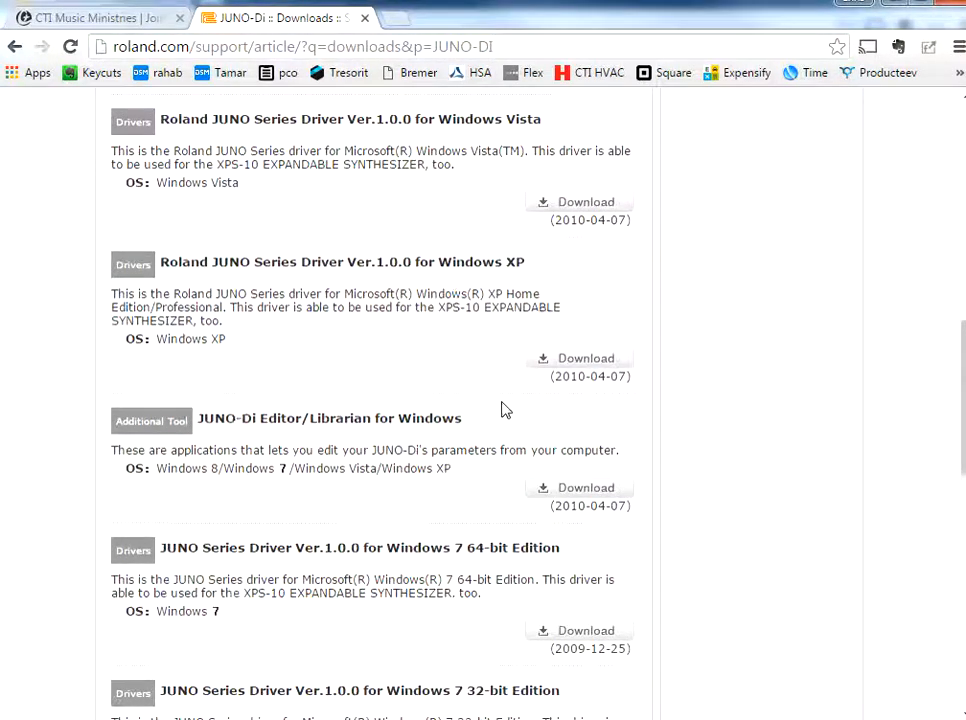
double_click(330, 418)
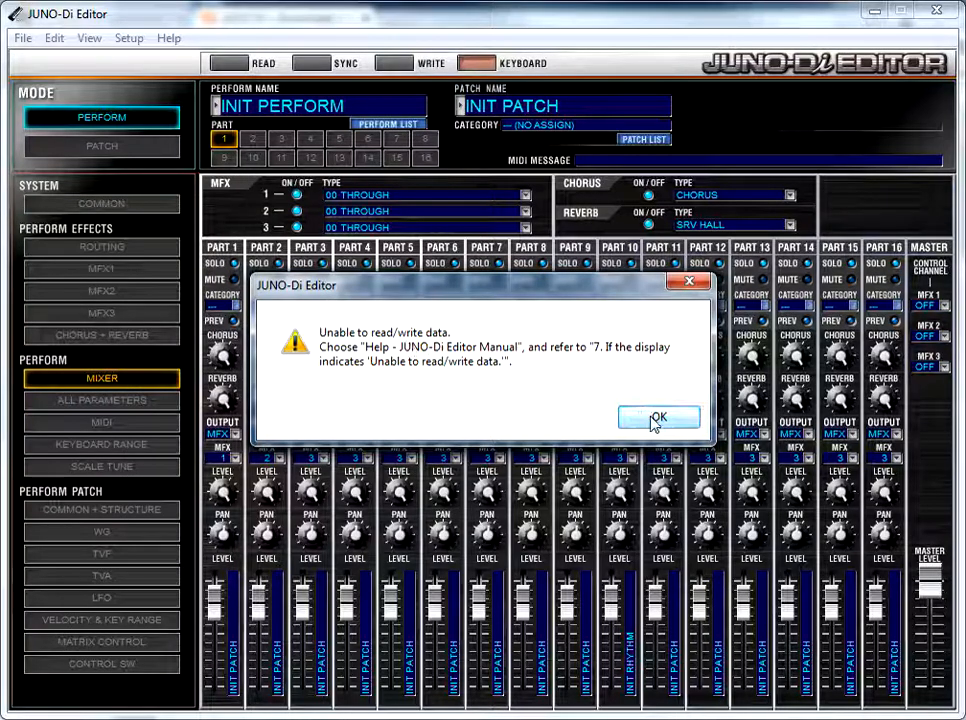
Step: Dismiss the 'Unable to read/write data' error and open Setup > Set Up MIDI Devices
click(658, 417)
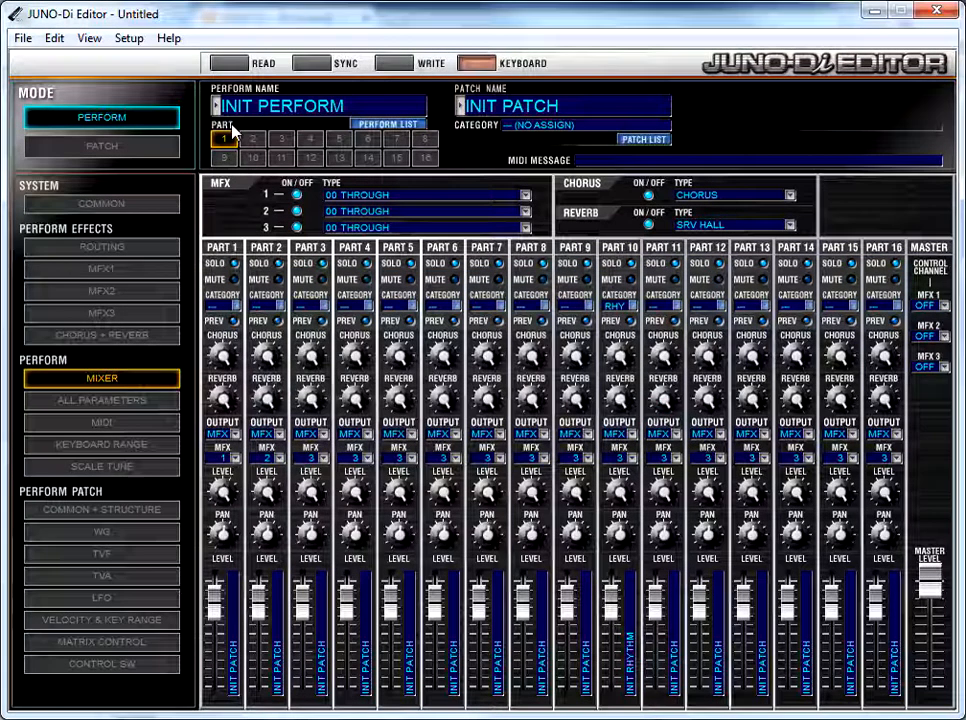
click(129, 38)
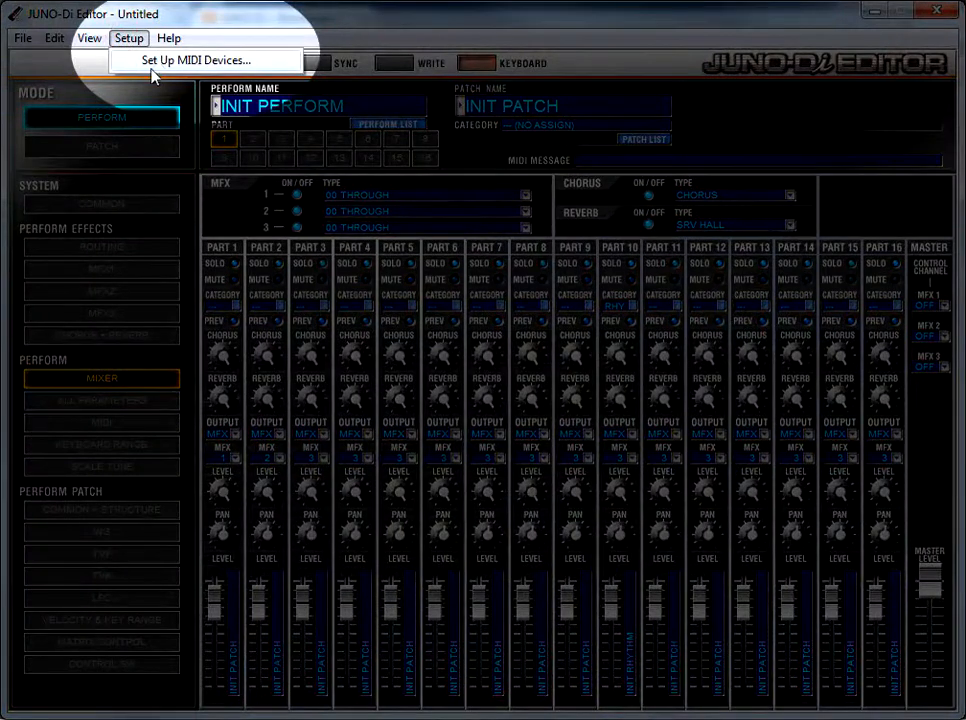
click(193, 60)
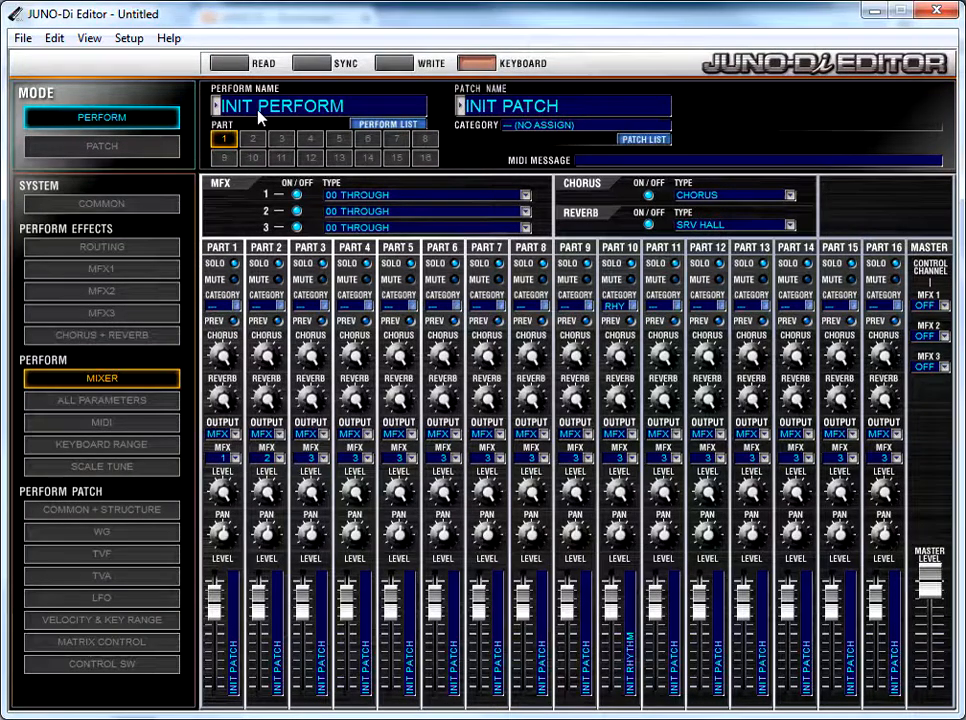
Step: READ the keyboard's ThsIsAmznGrc performance, with patches like Bustranza, into the editor
click(228, 62)
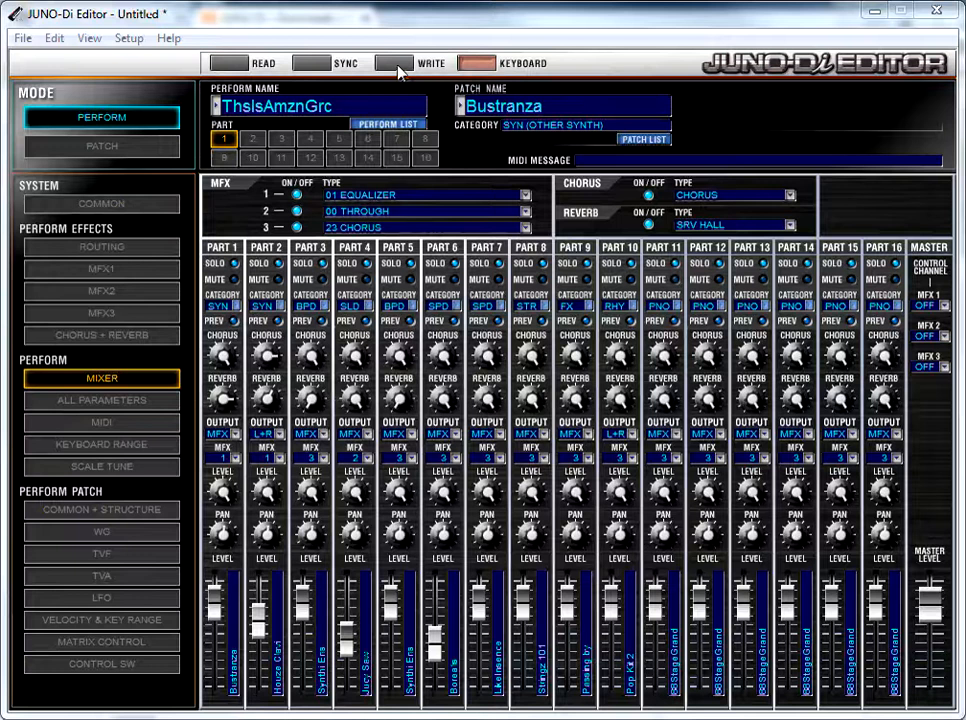
click(393, 62)
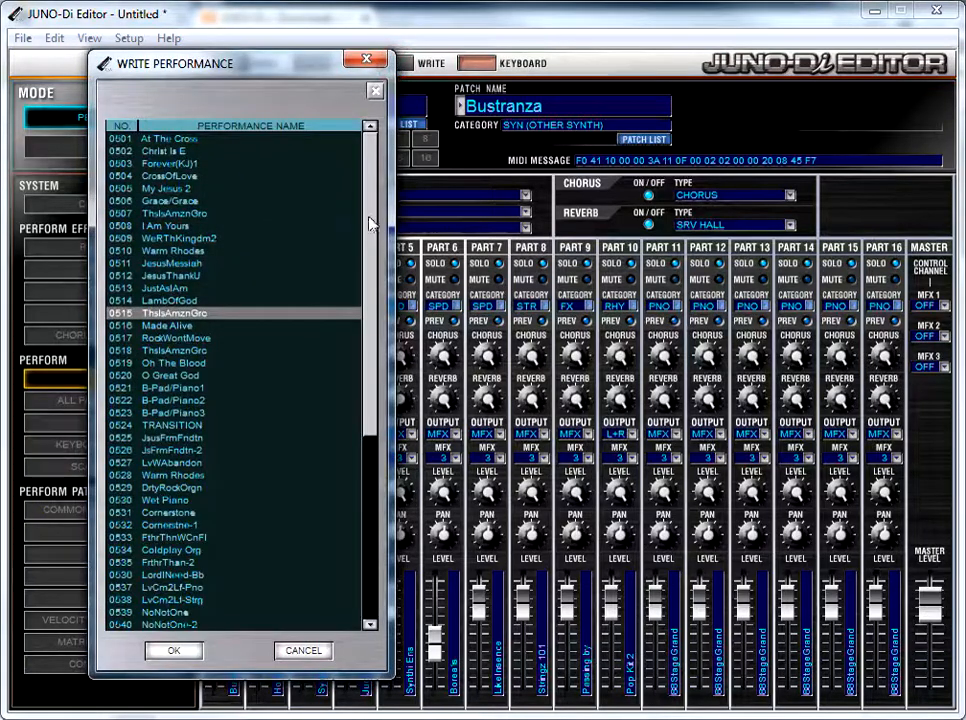
scroll(down, 3)
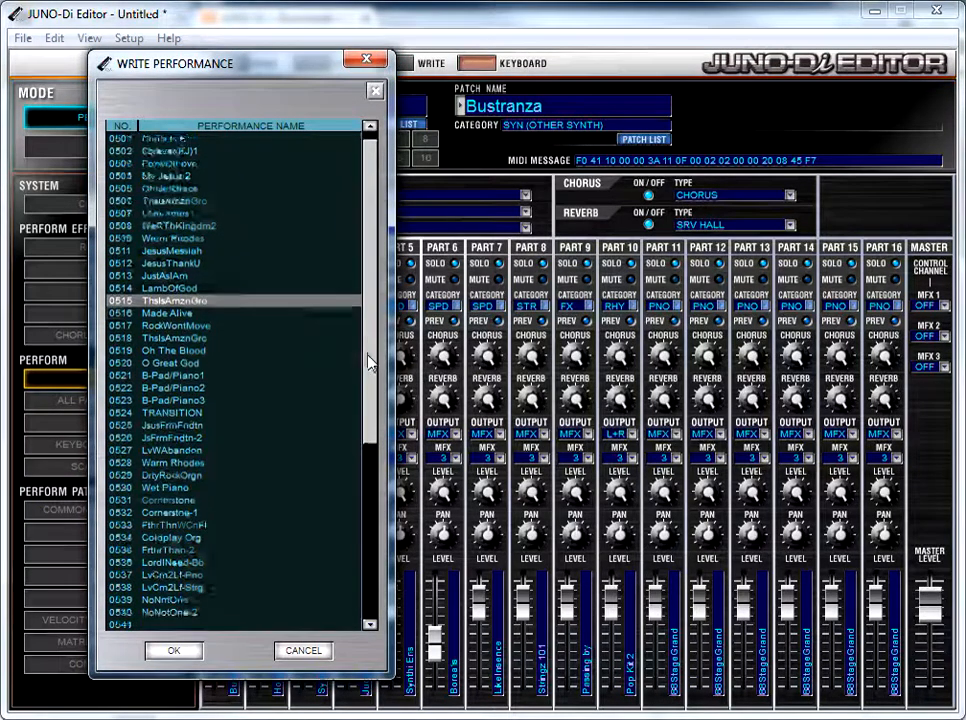
scroll(down, 3)
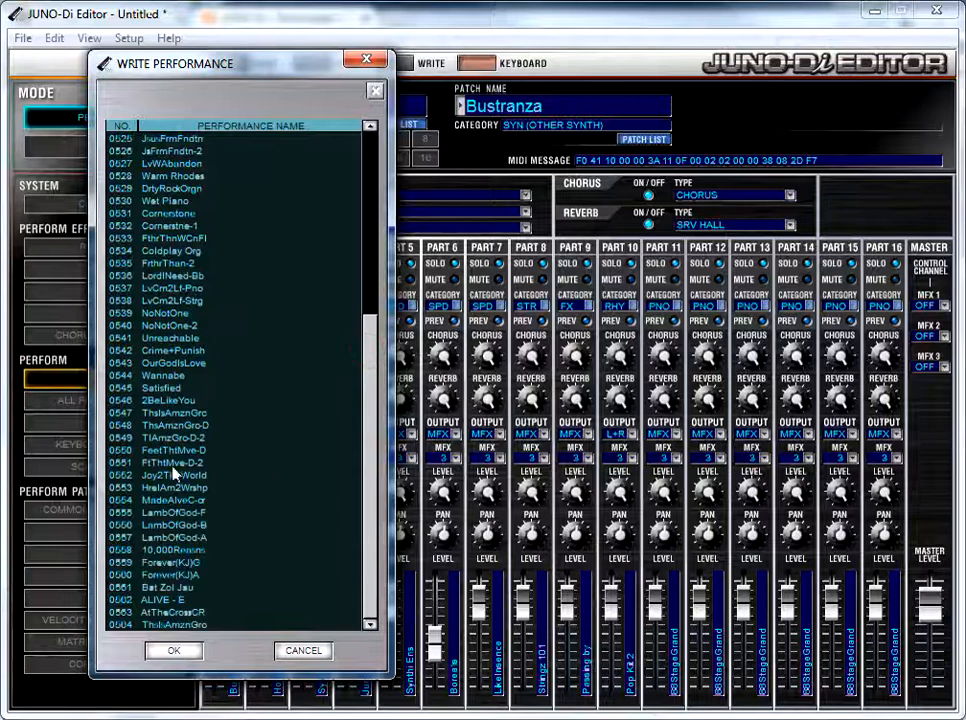
click(170, 400)
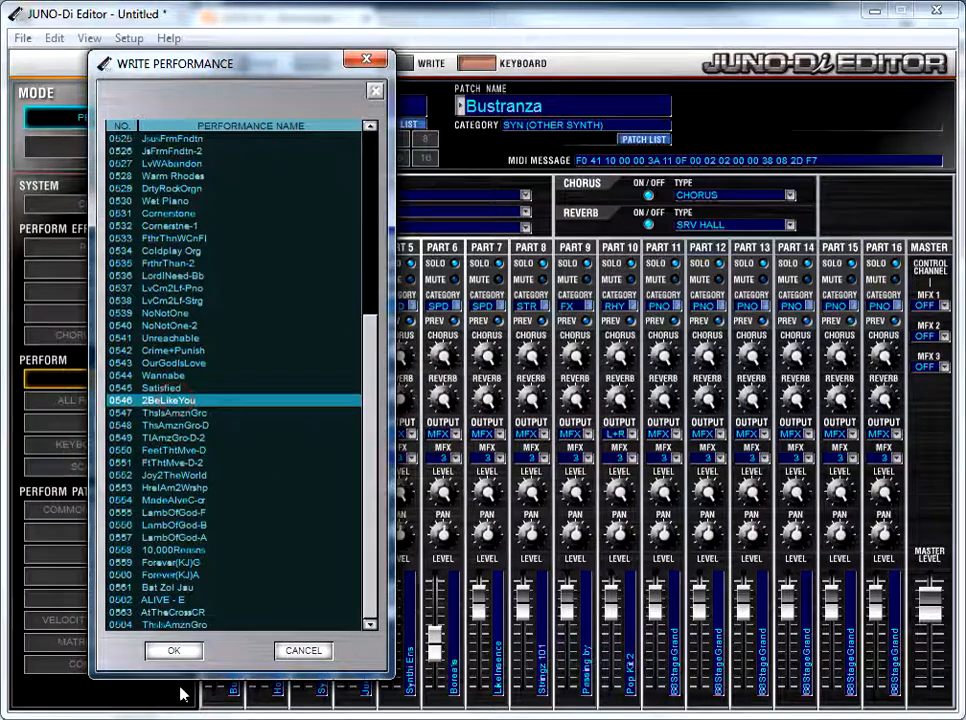
click(173, 650)
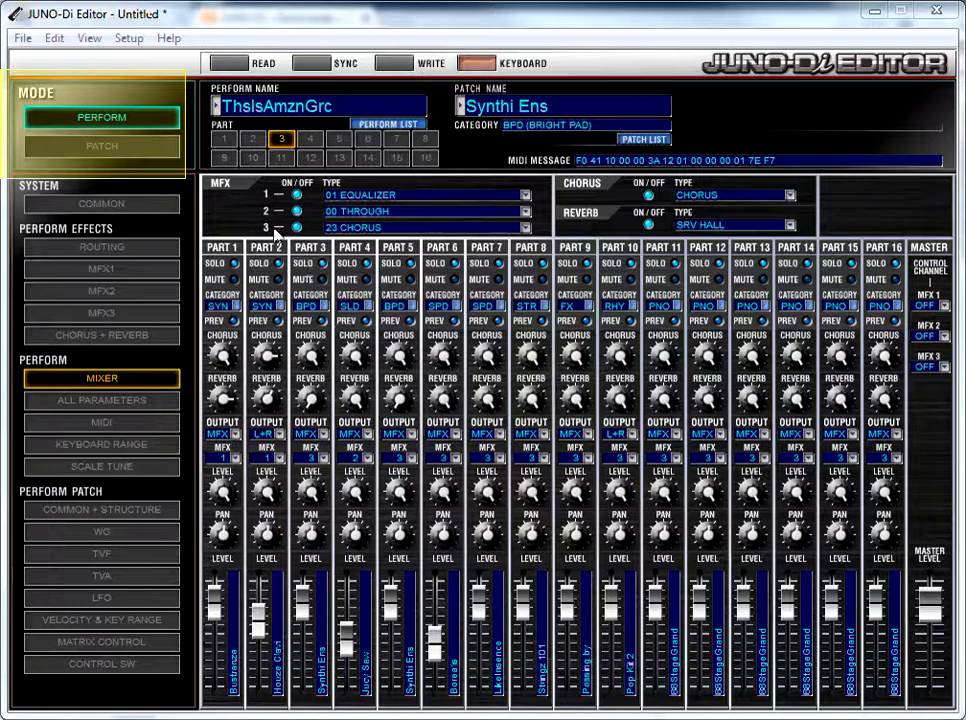
Step: Switch to PATCH mode to view the Digi-Doo summary, then back to performance editing
click(101, 146)
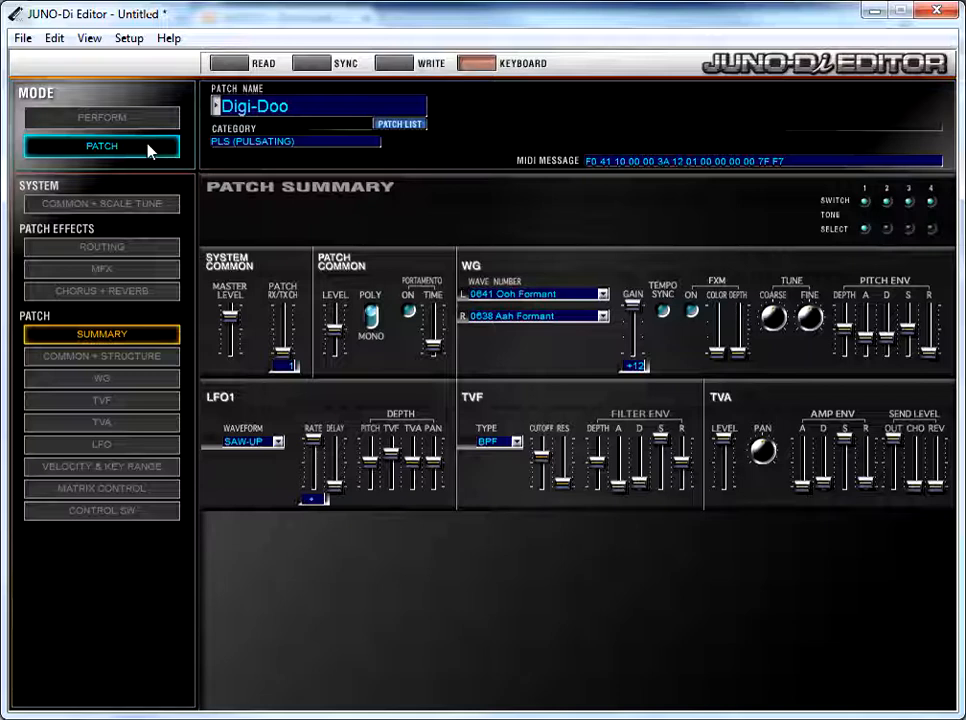
mouse_move(147, 115)
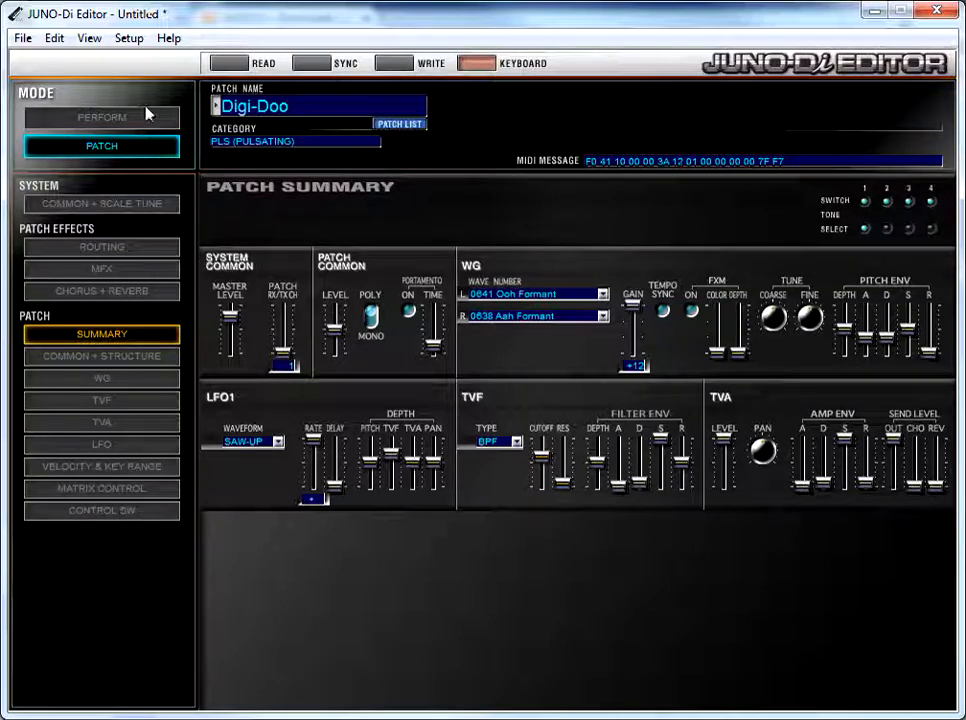
click(101, 117)
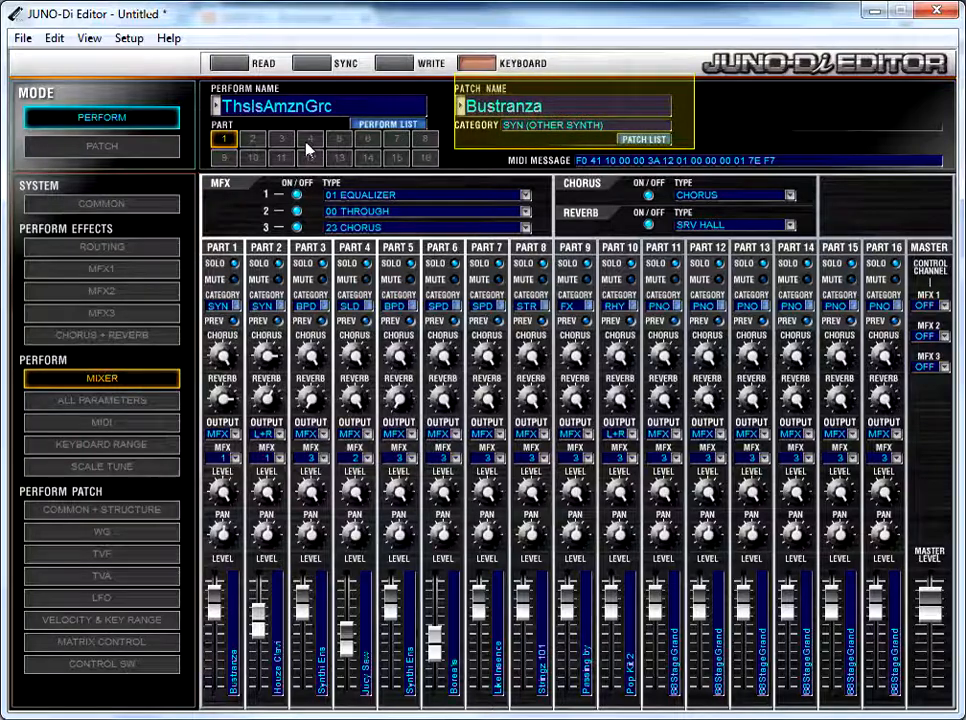
Step: Browse parts 2, 3 and 6 (Houze Clavi, Synthi Ens, Borealis), then return to part 1
click(252, 138)
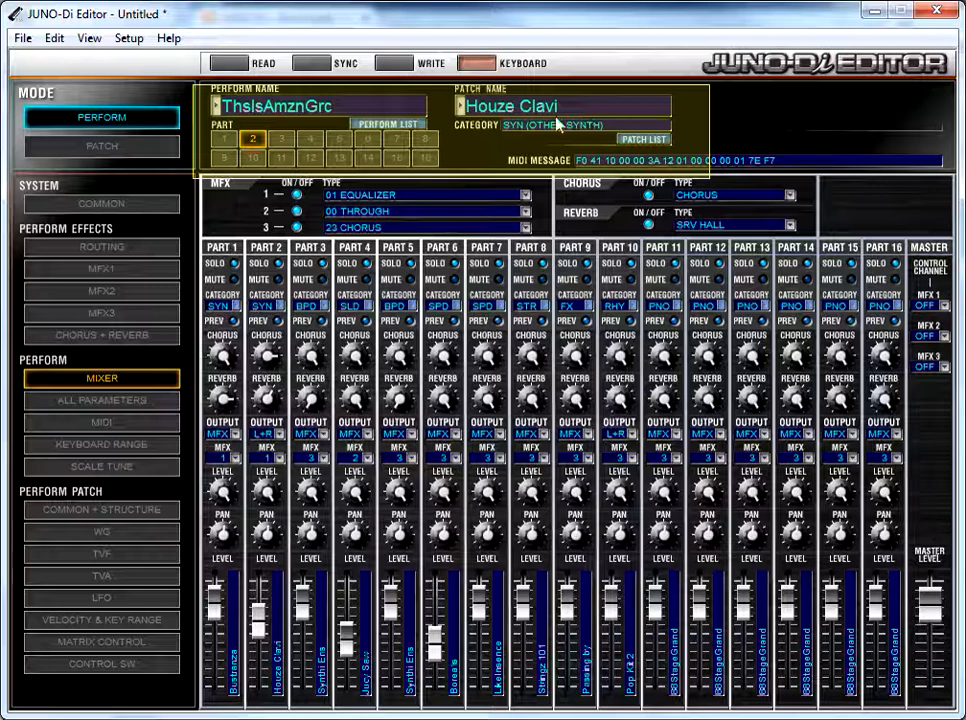
click(281, 138)
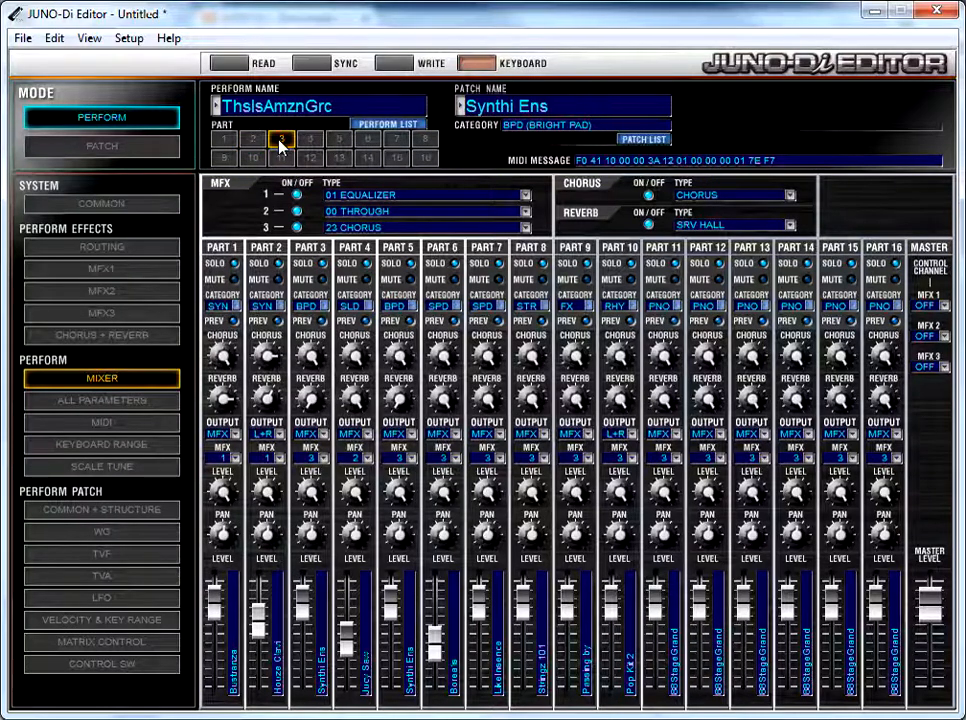
click(310, 139)
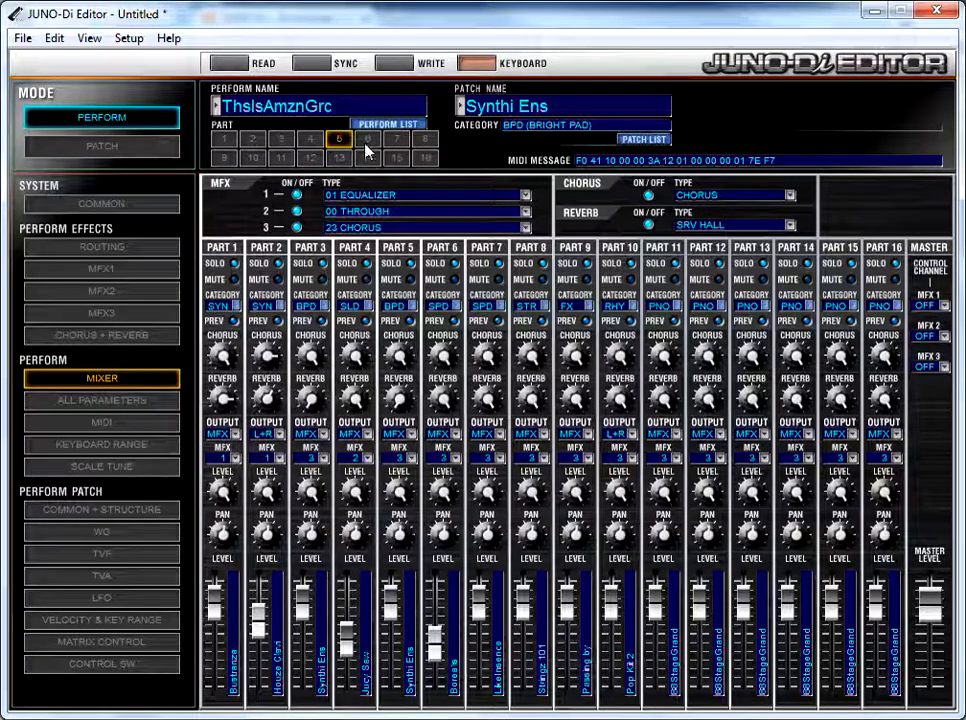
click(367, 138)
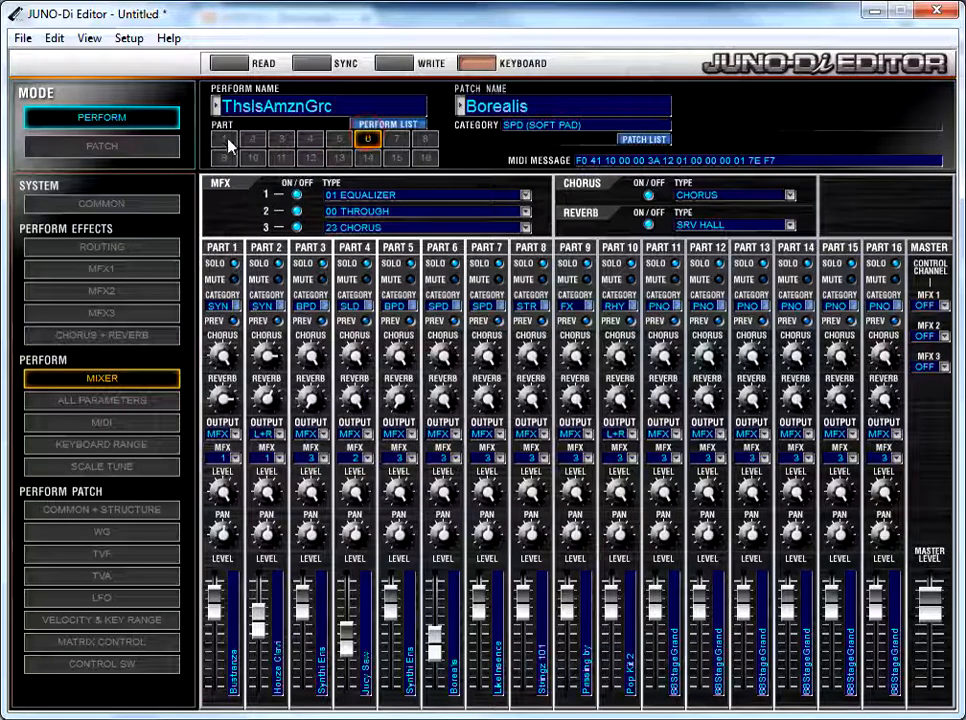
click(223, 138)
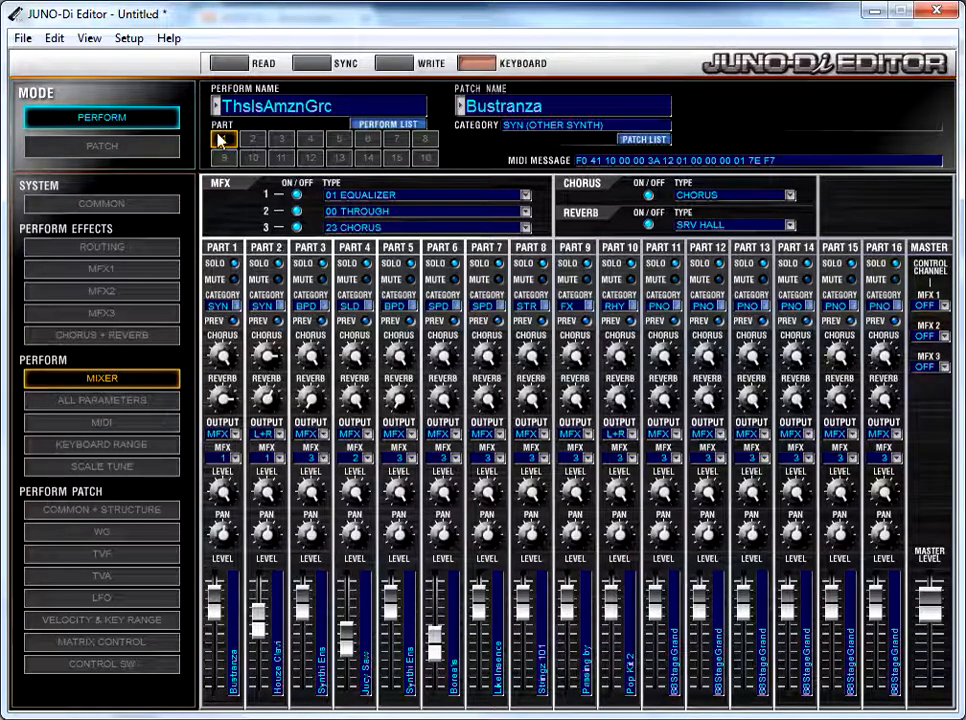
click(223, 139)
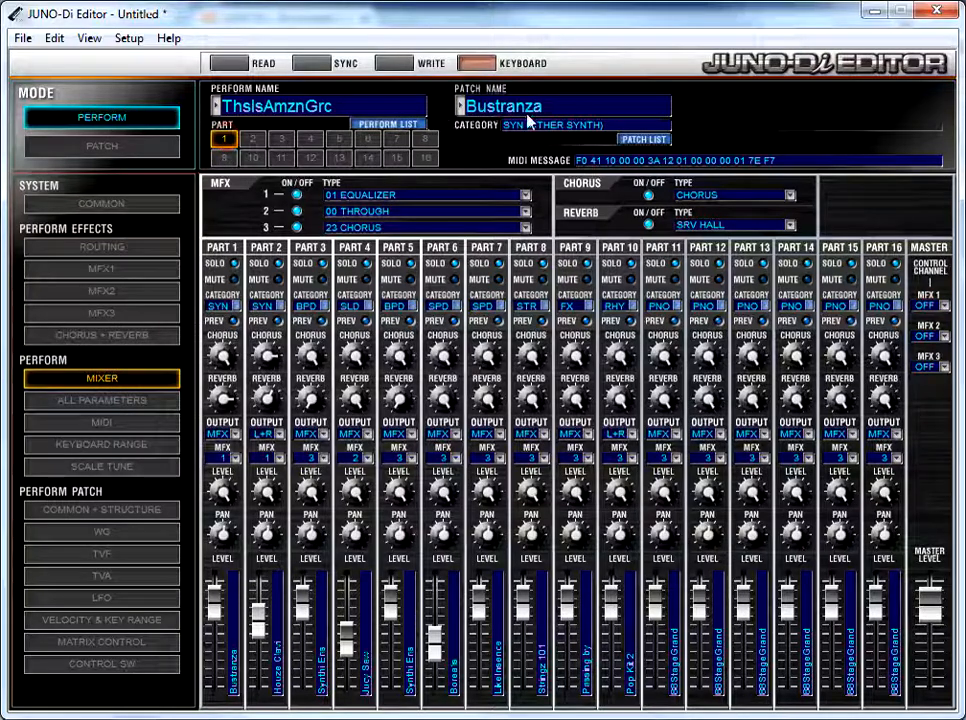
mouse_move(643, 139)
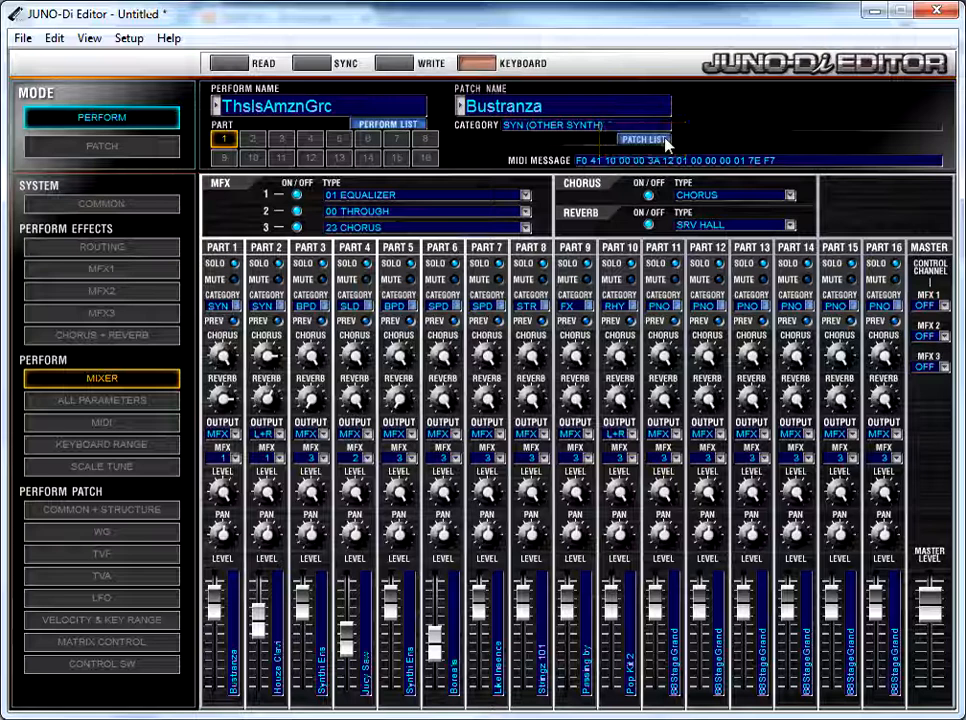
Step: Pick 0078 FM EP mix from the PIANO (Pf) patch category for part 1
click(643, 139)
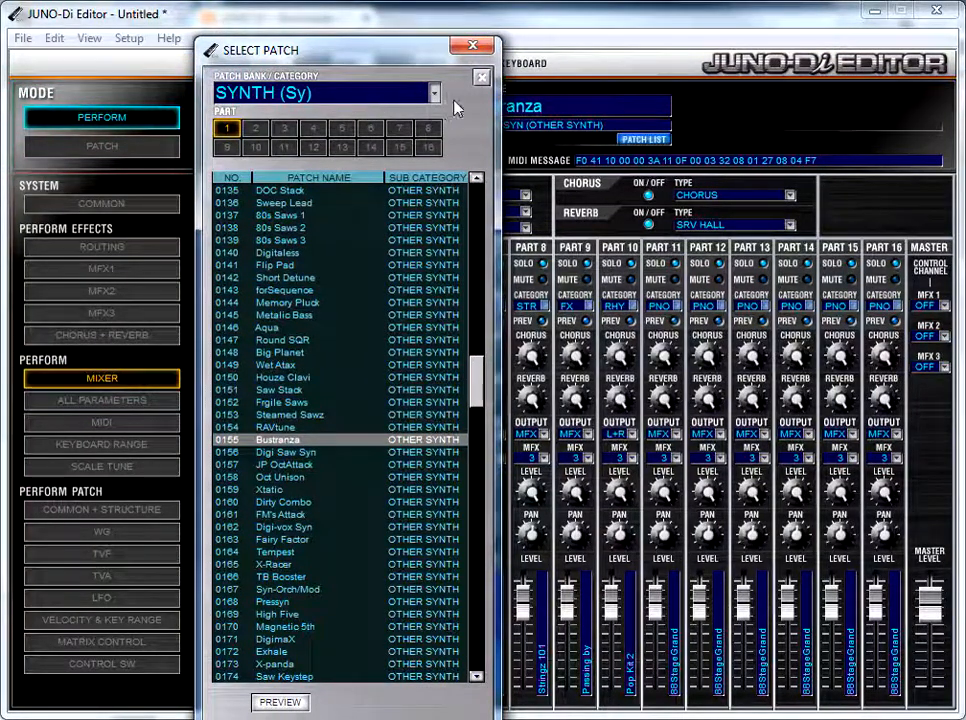
click(433, 92)
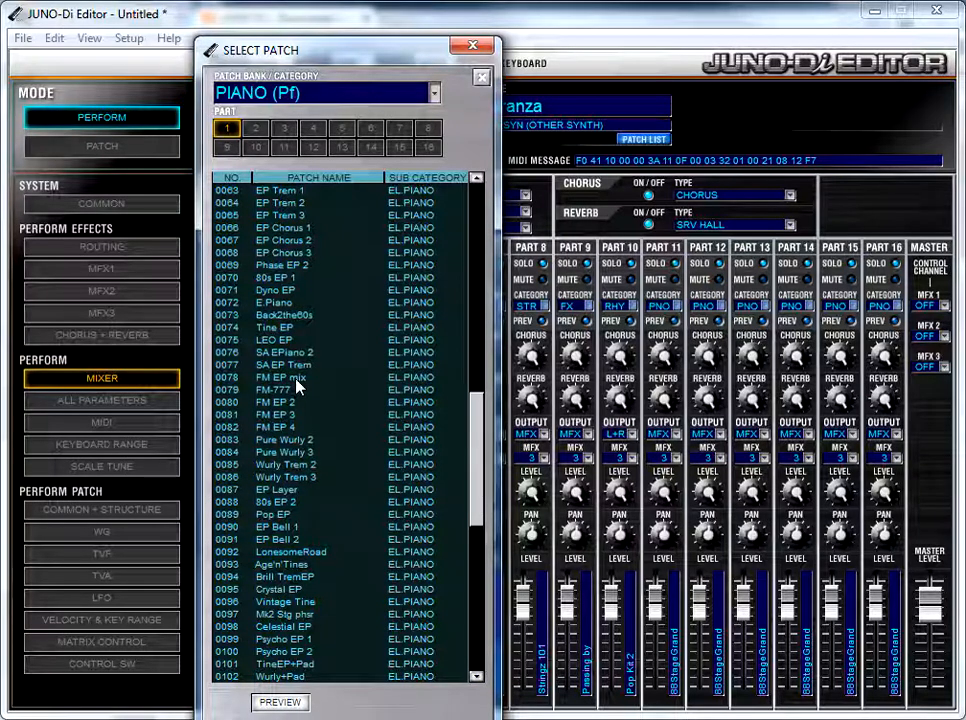
click(290, 377)
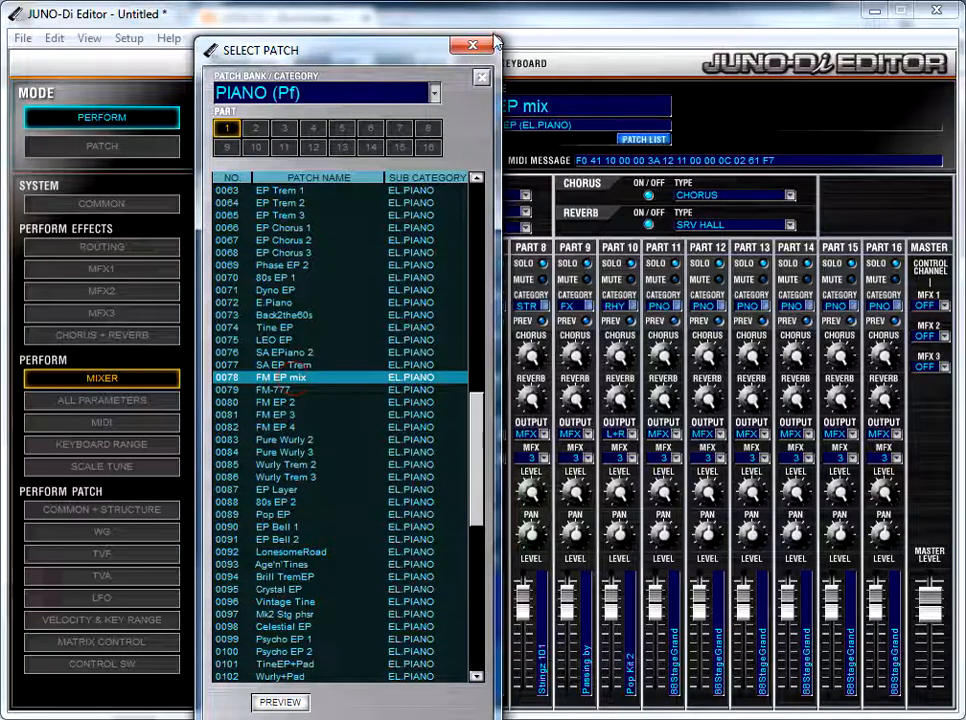
Step: Close the Select Patch window so the mixer shows FM EP mix on part 1
click(473, 46)
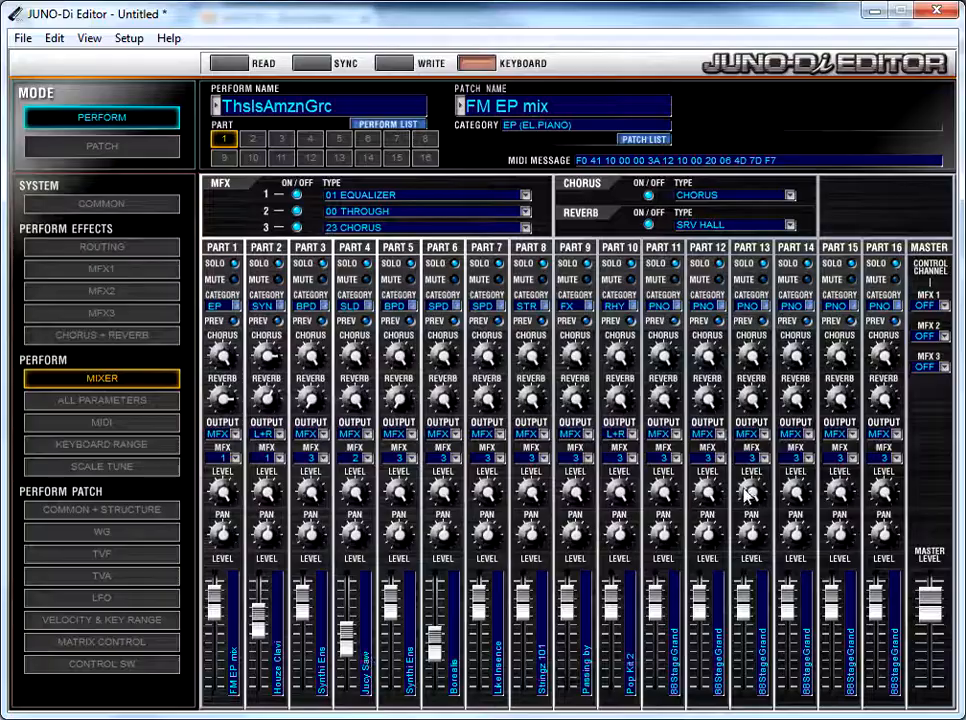
mouse_move(867, 327)
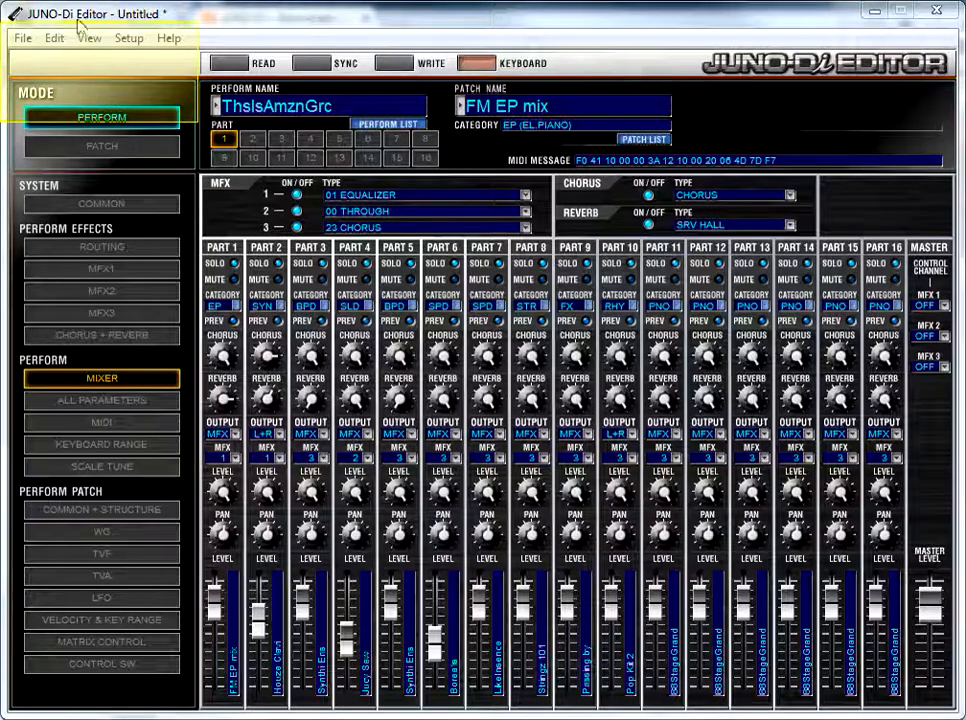
Step: Save As the performance file 'That Was AMazing Grace' in All custom patches
click(53, 38)
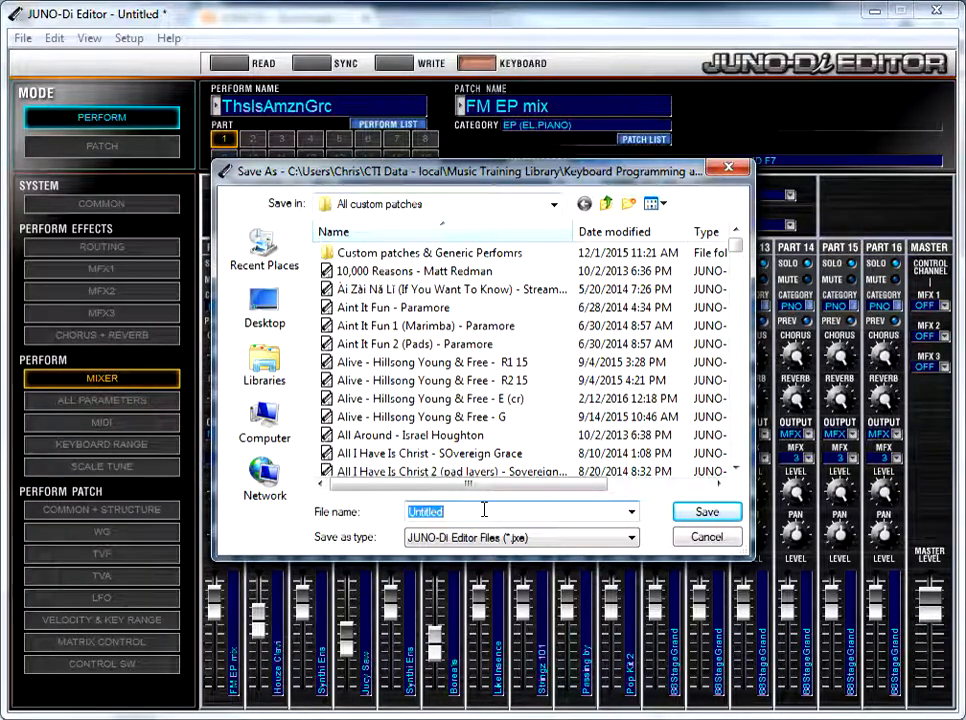
text(That Was AMazing Grace)
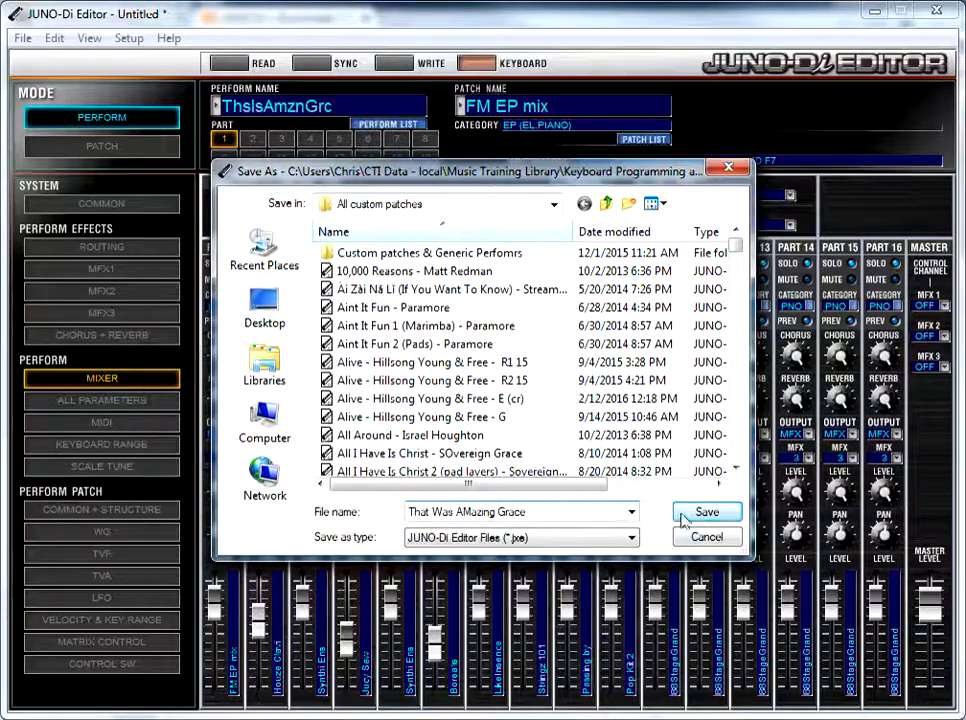
click(706, 512)
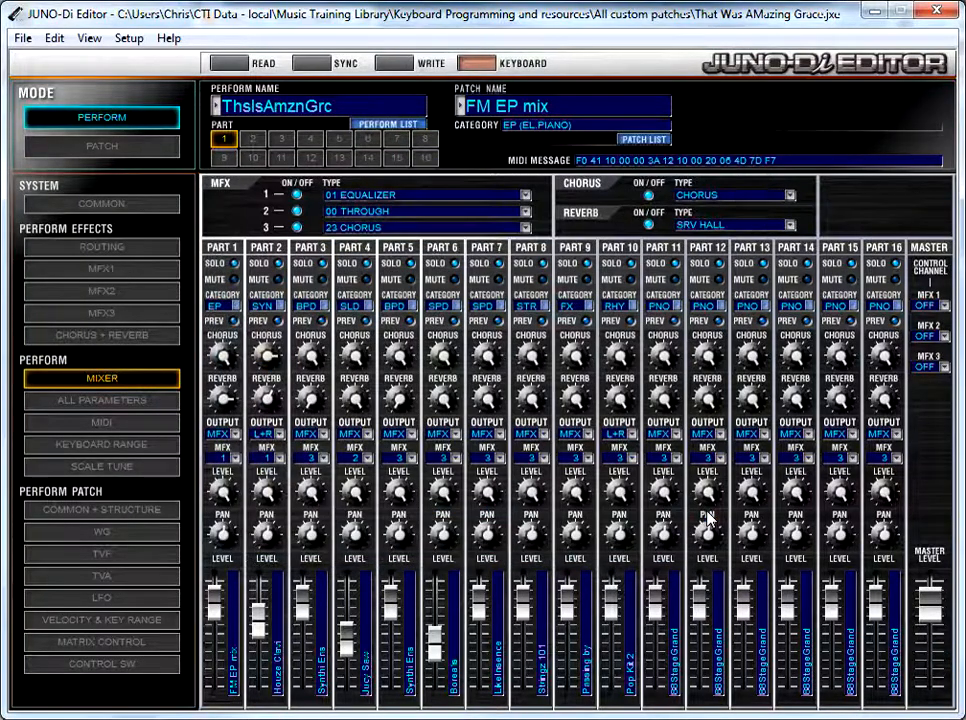
mouse_move(25, 173)
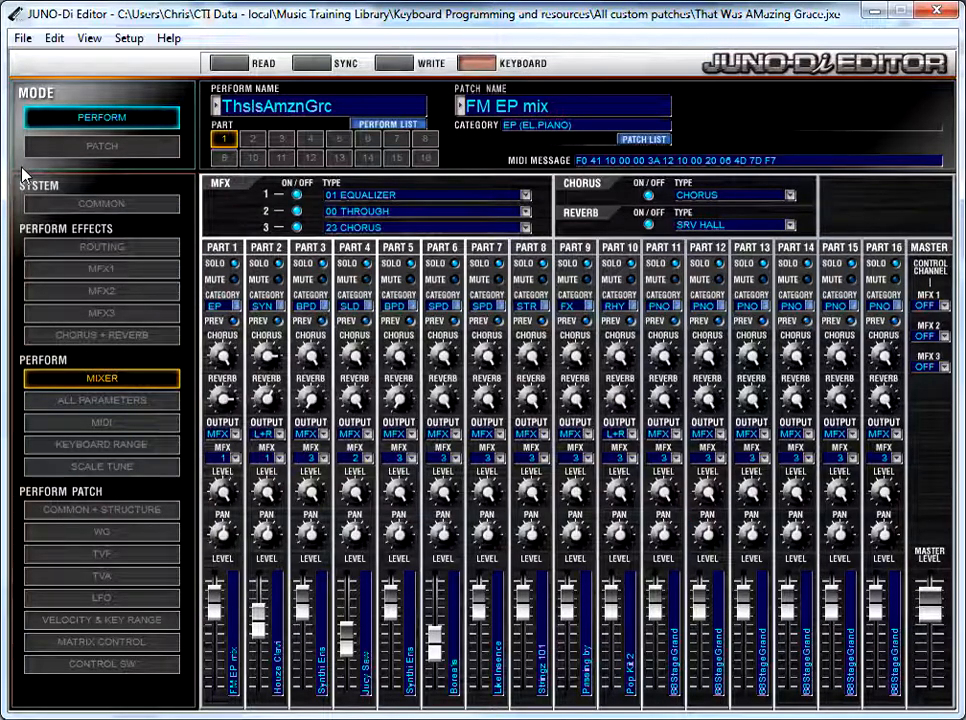
mouse_move(160, 115)
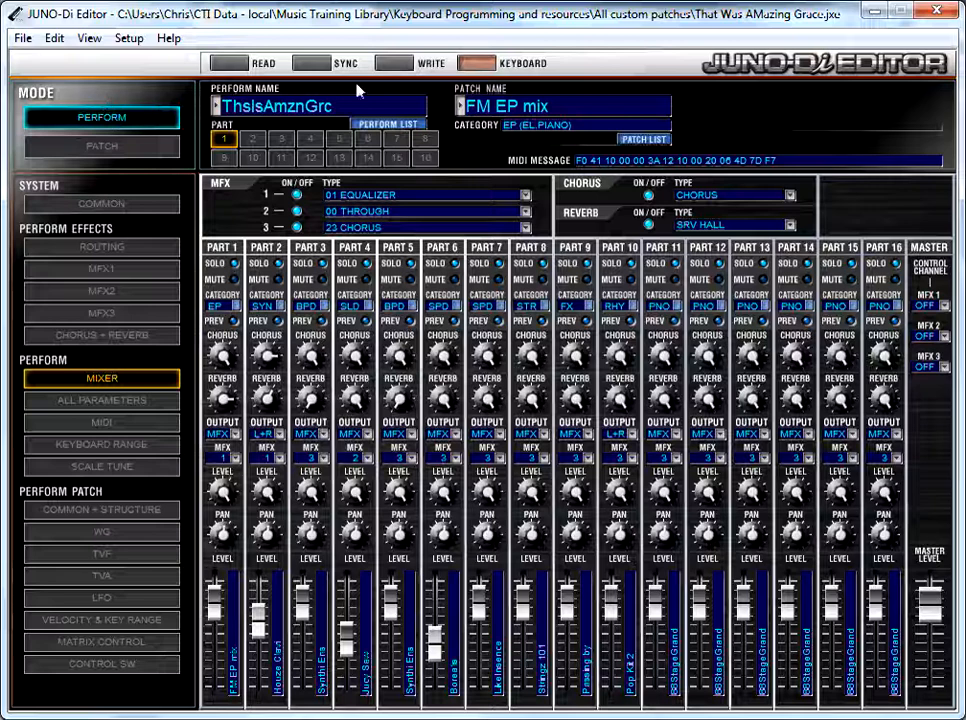
click(430, 63)
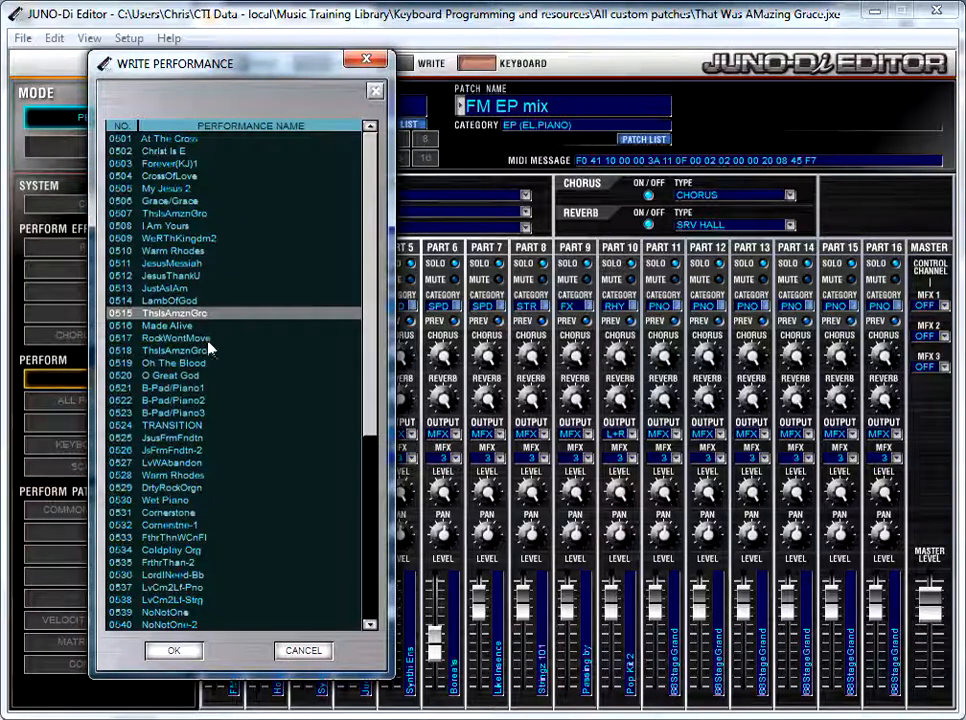
click(173, 650)
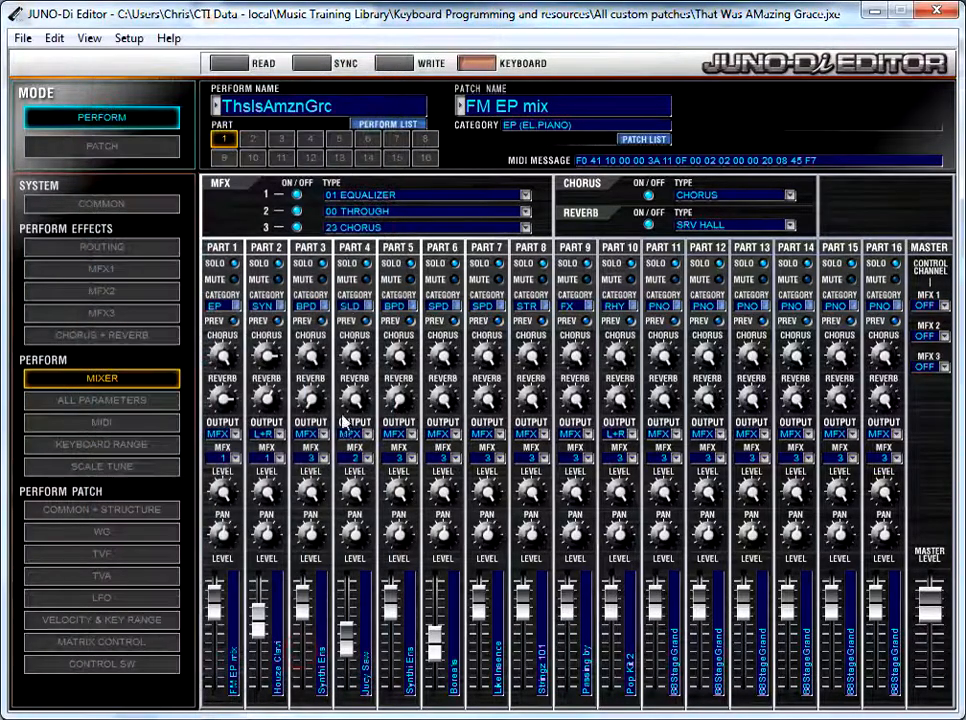
Step: Rename the performance to ThatWasAmazi and open the WRITE performance slot list
click(315, 106)
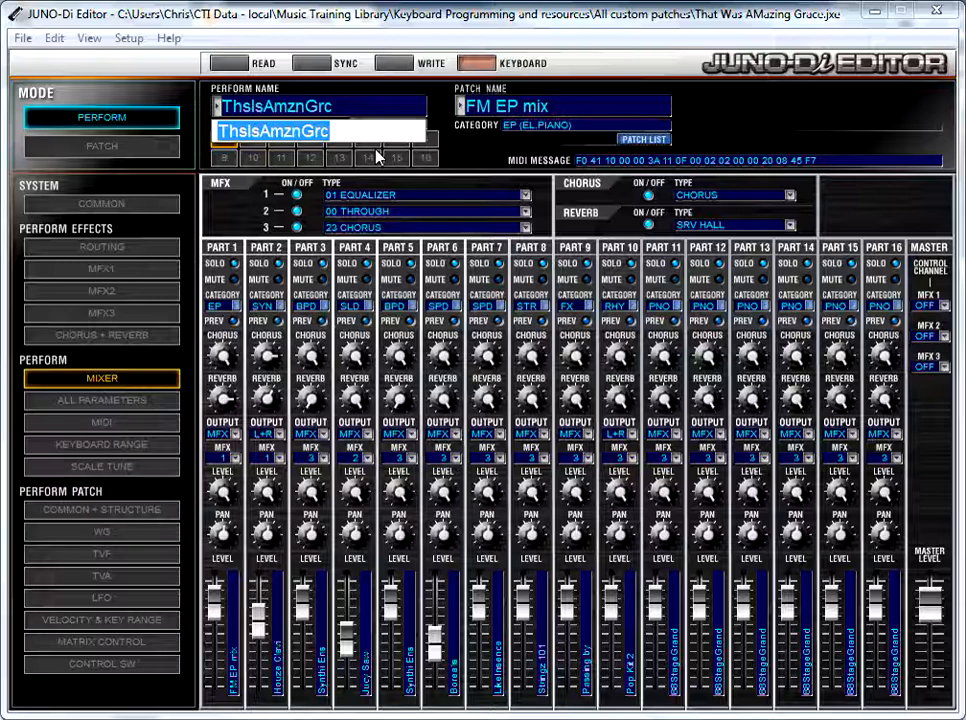
text(ThatW)
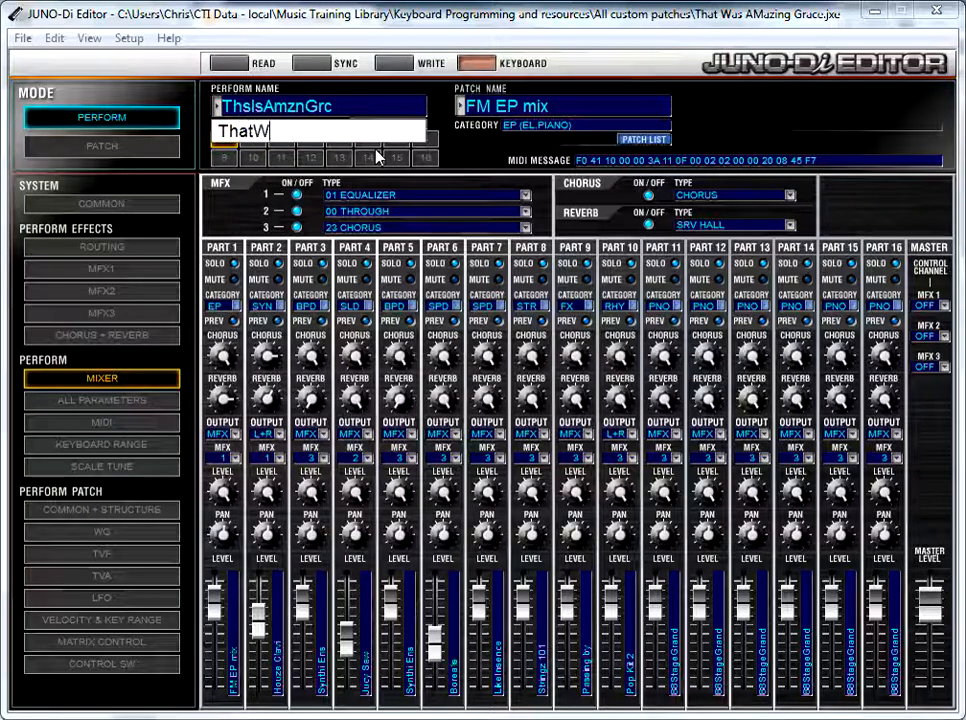
text(asAmazin)
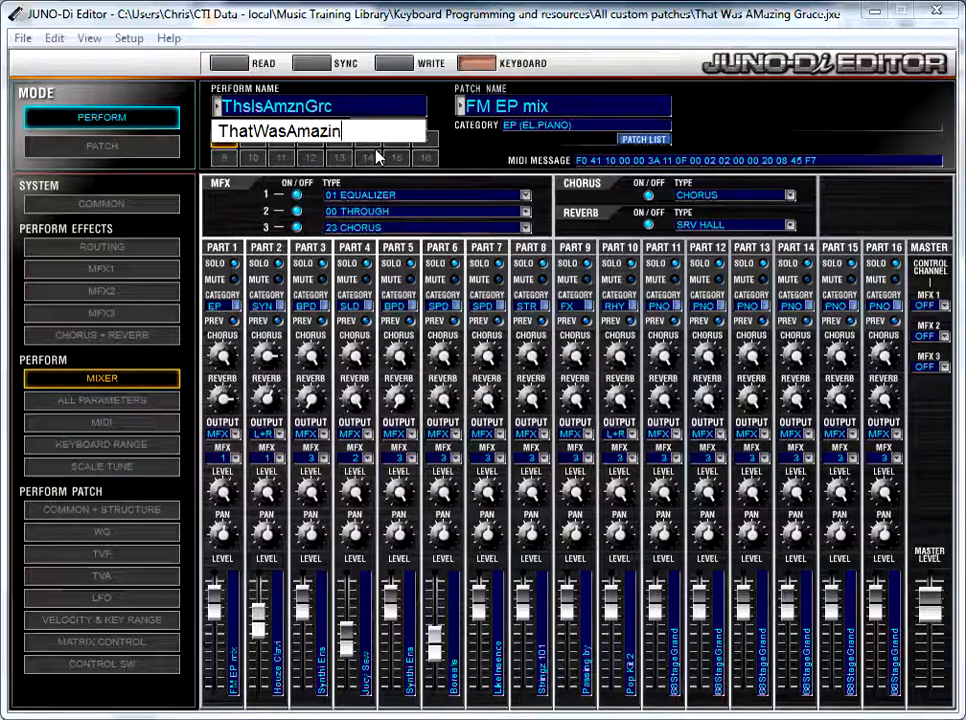
text(gGrac)
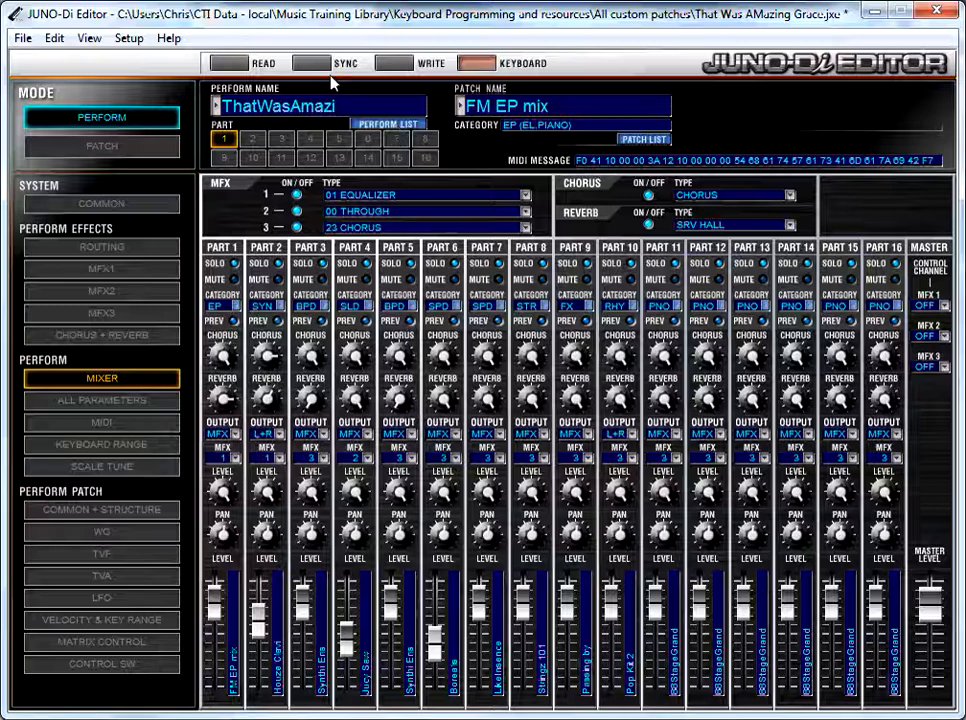
click(430, 62)
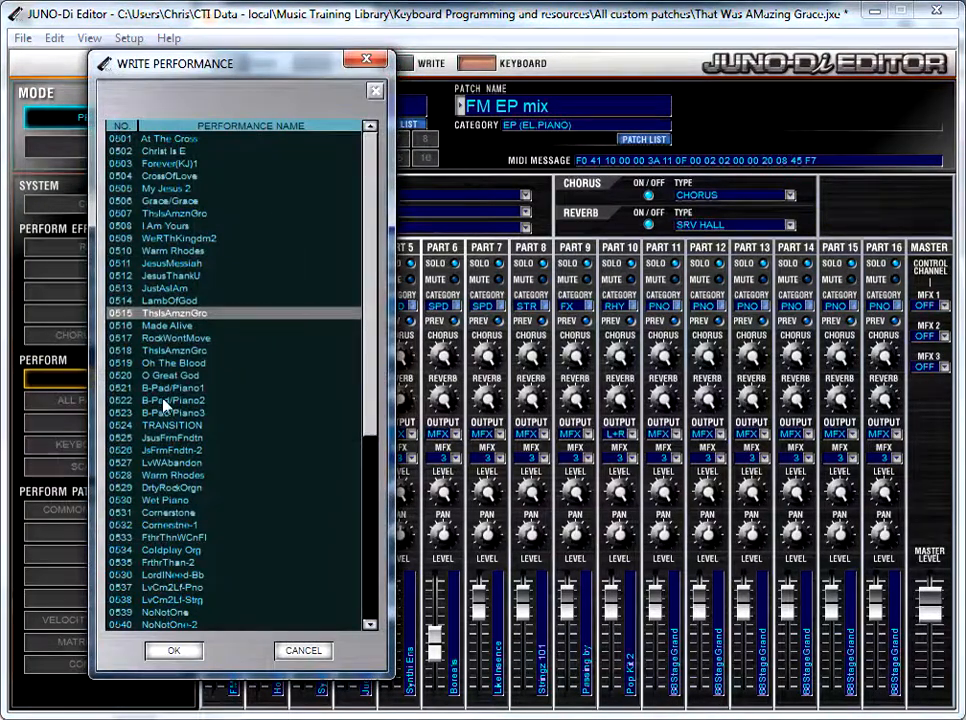